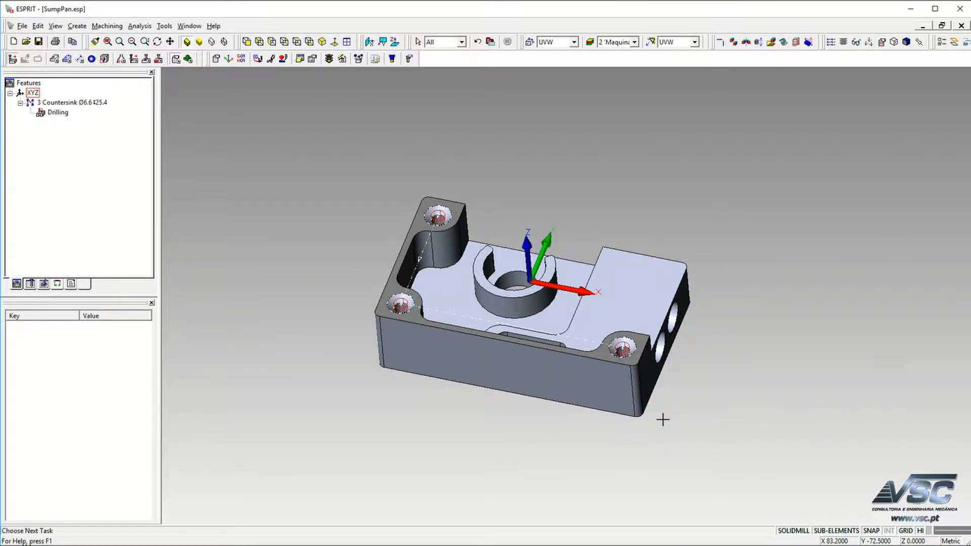
Simulate the countersink drilling operation on the SumpPan part from raw stock.
{"action": "left_click", "coordinate": [57, 113]}
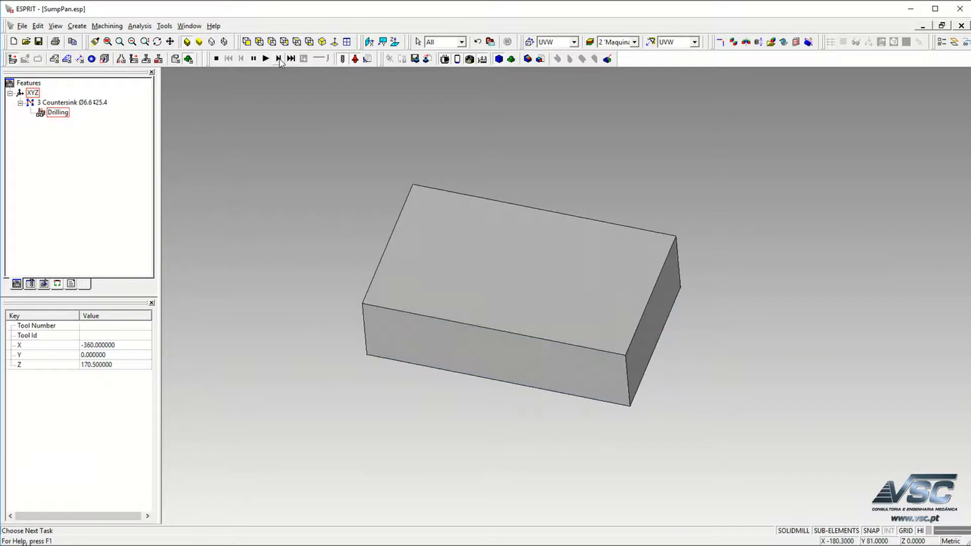
{"action": "left_click", "coordinate": [265, 59]}
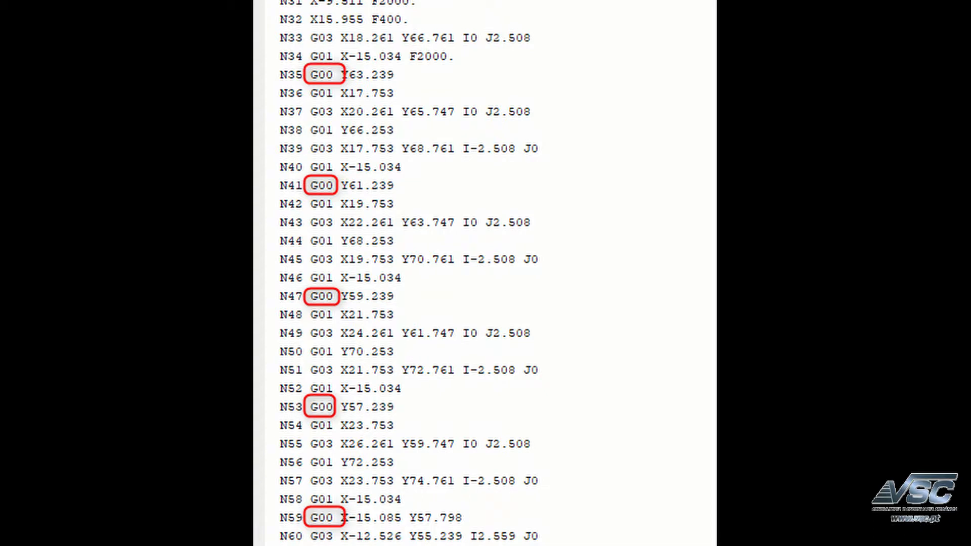
Scroll through the posted NC code to the G00 rapid move lines.
{"action": "scroll", "scroll_direction": "down", "scroll_amount": 3}
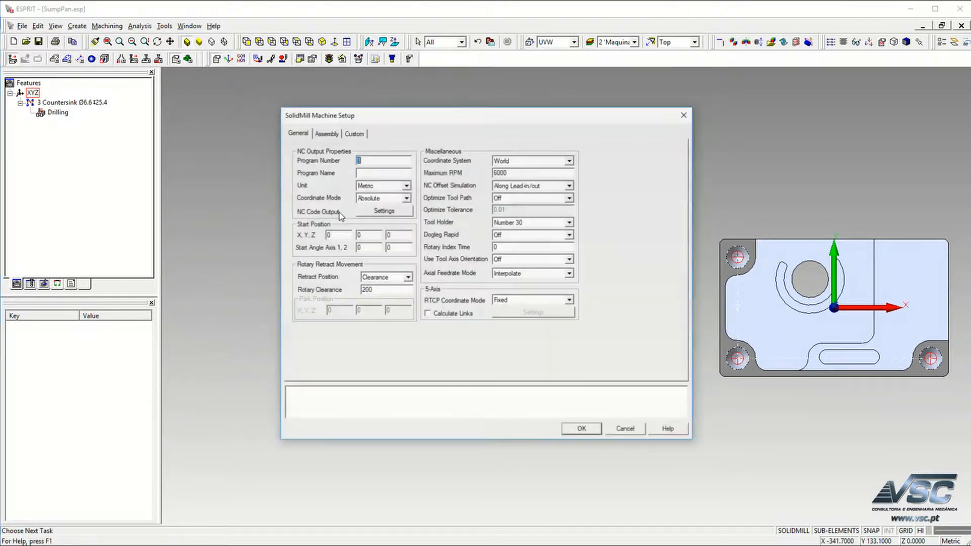
Close Machine Setup with Dogleg Rapid off and step the simulation through the tool approach.
{"action": "left_click", "coordinate": [566, 234]}
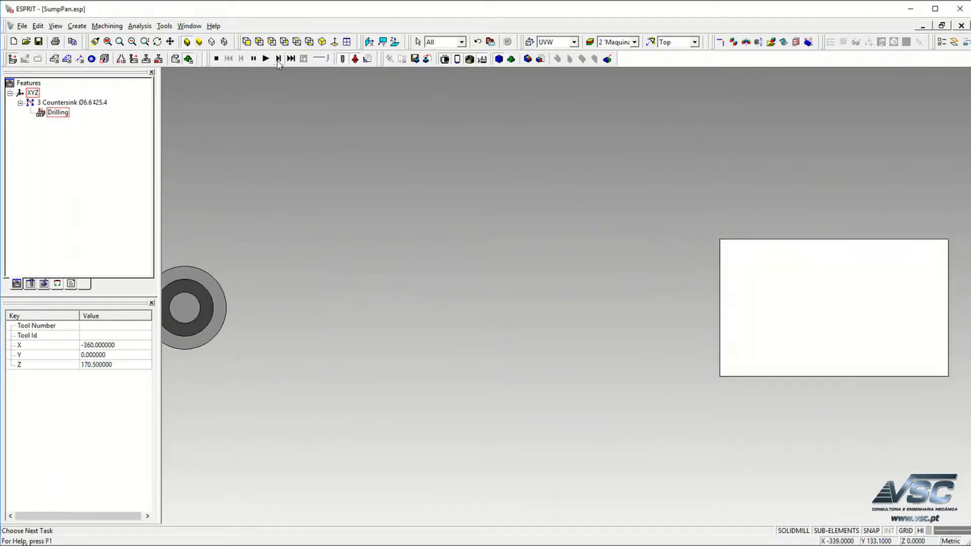
{"action": "left_click", "coordinate": [265, 59]}
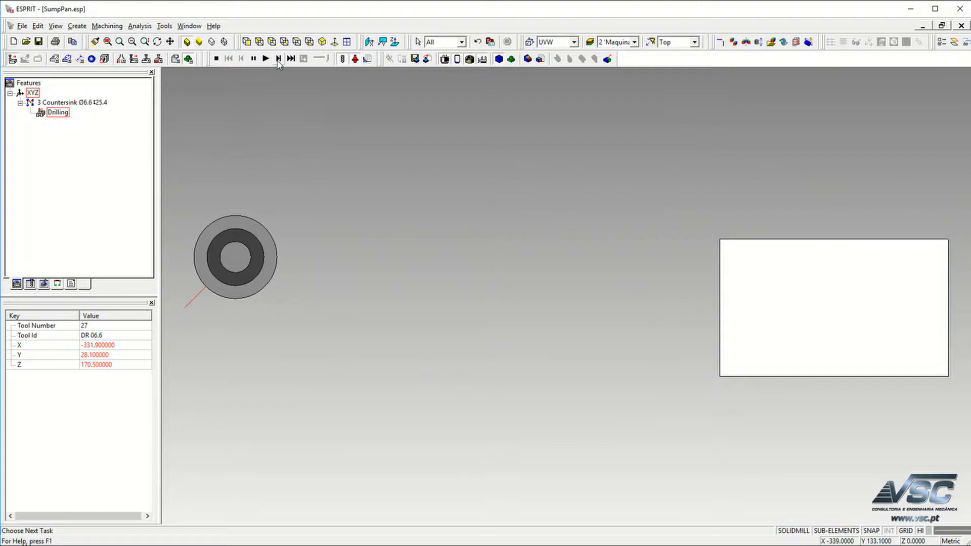
{"action": "left_click", "coordinate": [278, 59]}
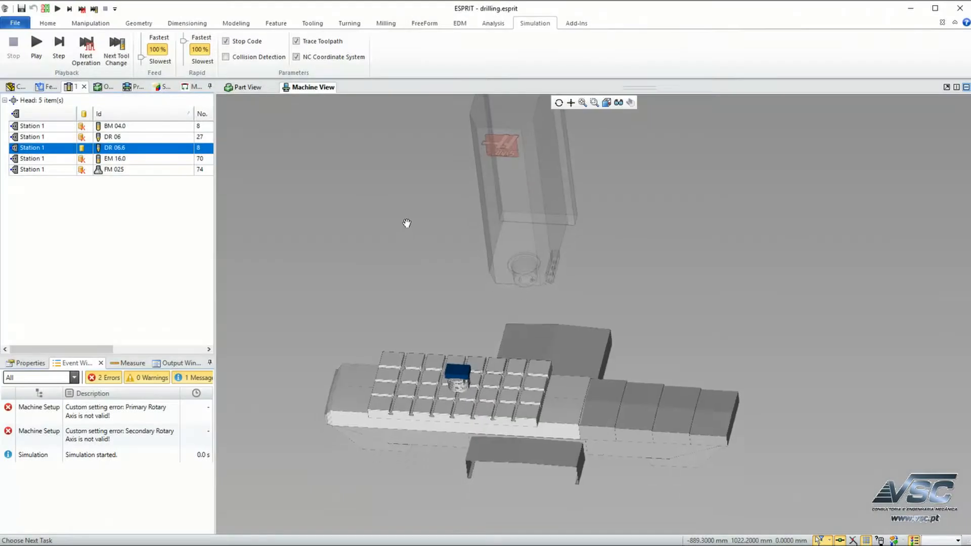
Show the Drill feature in Part View, then switch to the full Machine View.
{"action": "left_click", "coordinate": [248, 87]}
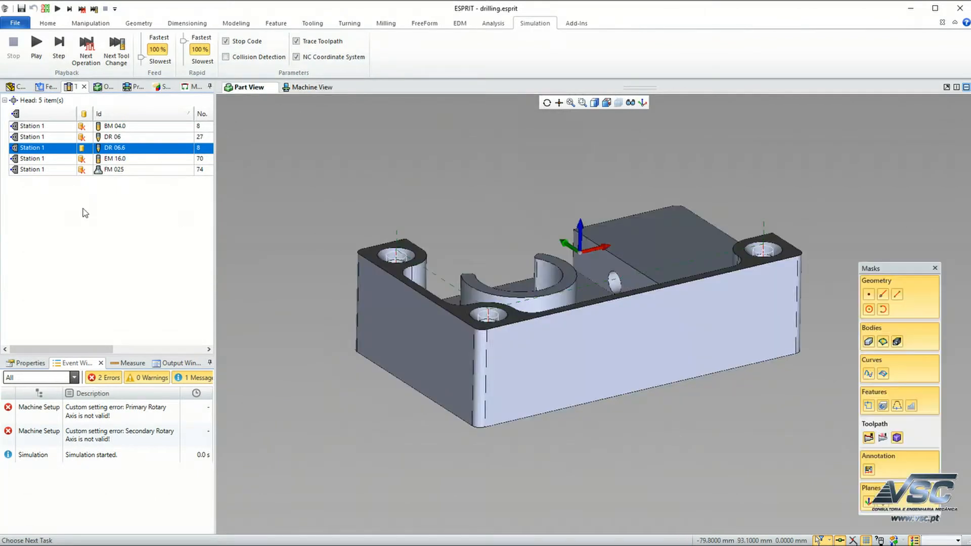
{"action": "left_click", "coordinate": [46, 87]}
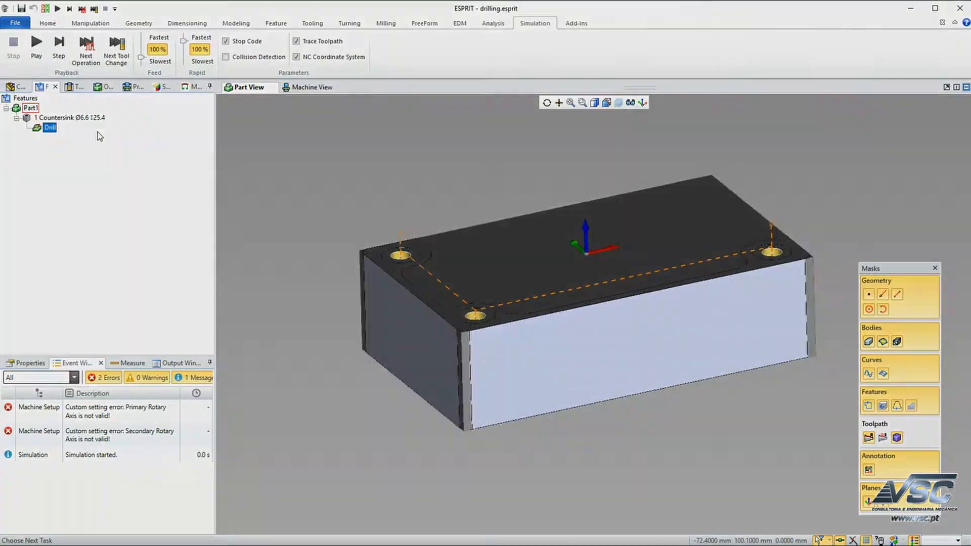
{"action": "left_click", "coordinate": [312, 87]}
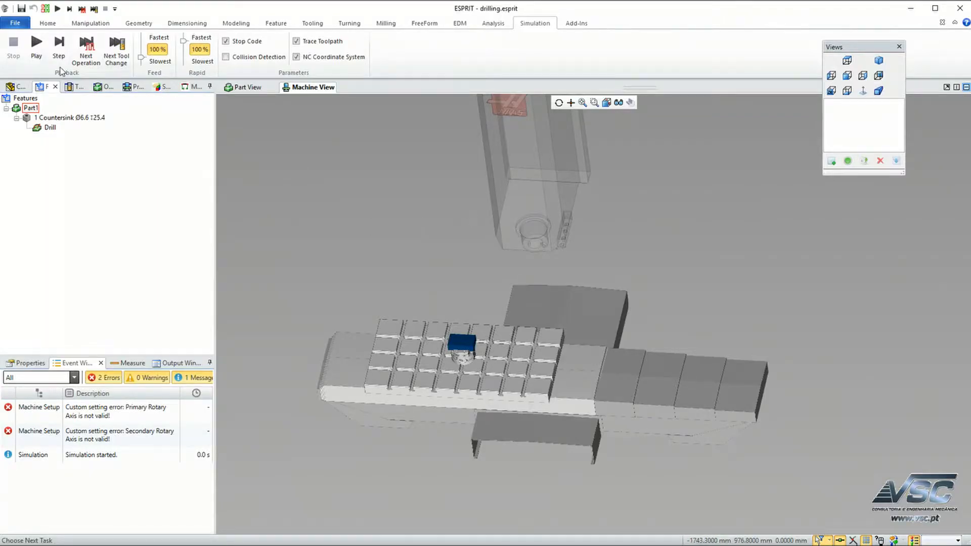
Simulate the Drill operation on the machine from Top view through the rapid approach.
{"action": "left_click", "coordinate": [58, 46]}
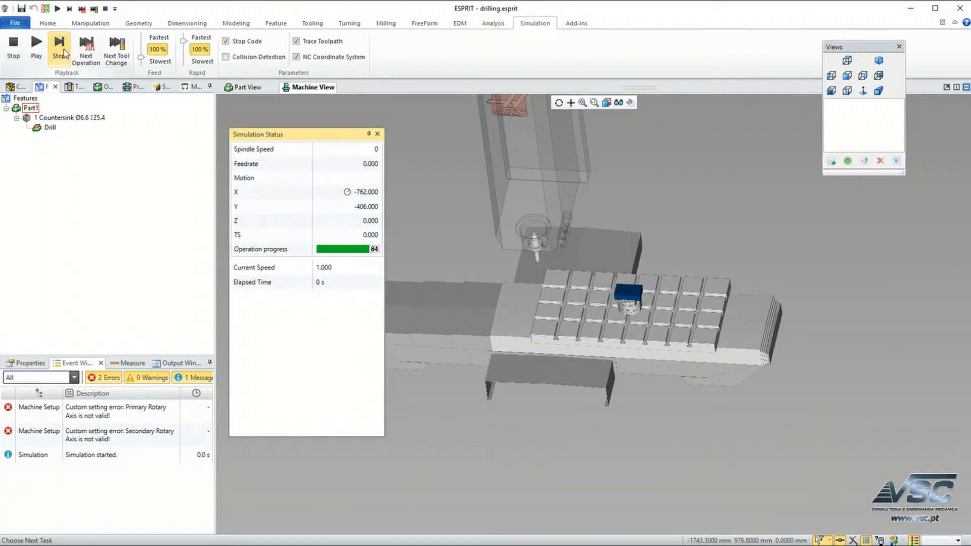
{"action": "left_click", "coordinate": [59, 48]}
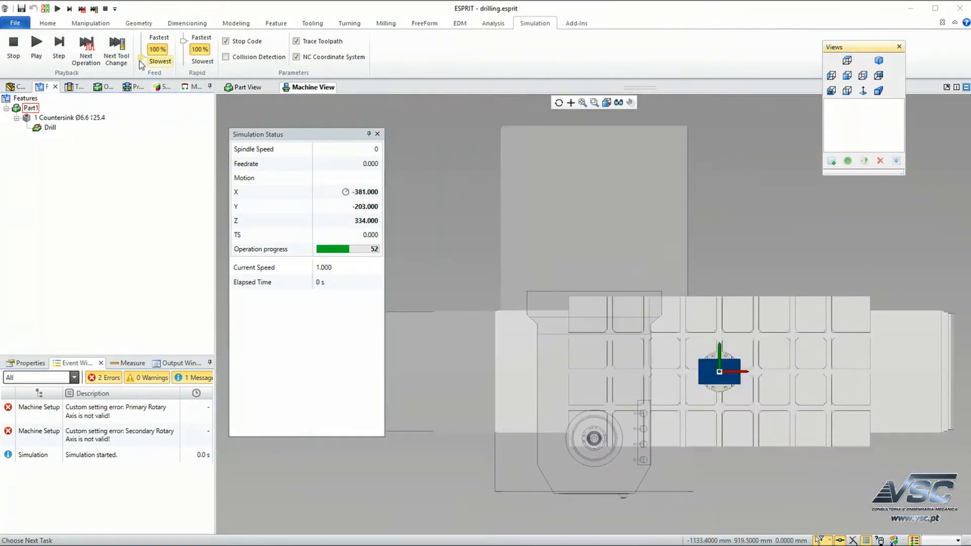
{"action": "left_click", "coordinate": [37, 45]}
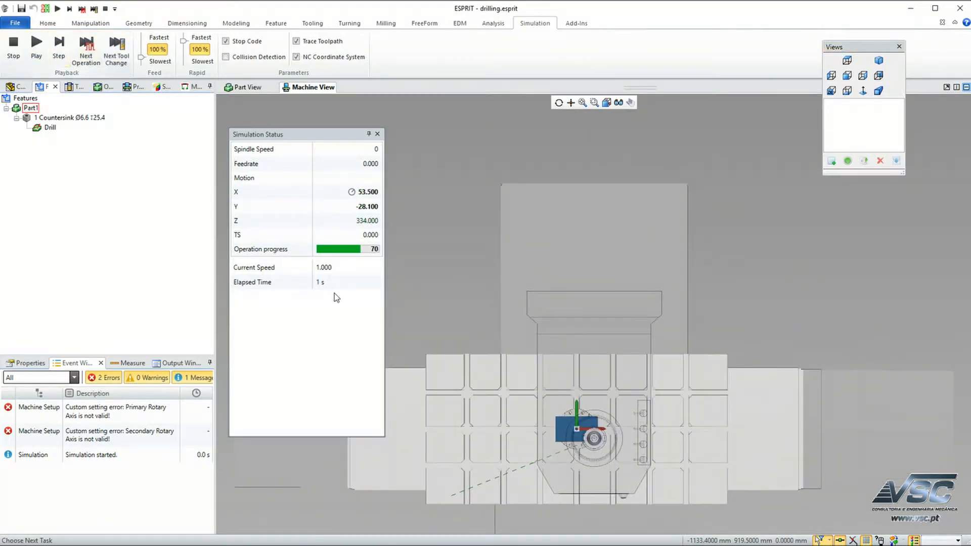
{"action": "left_click", "coordinate": [47, 23]}
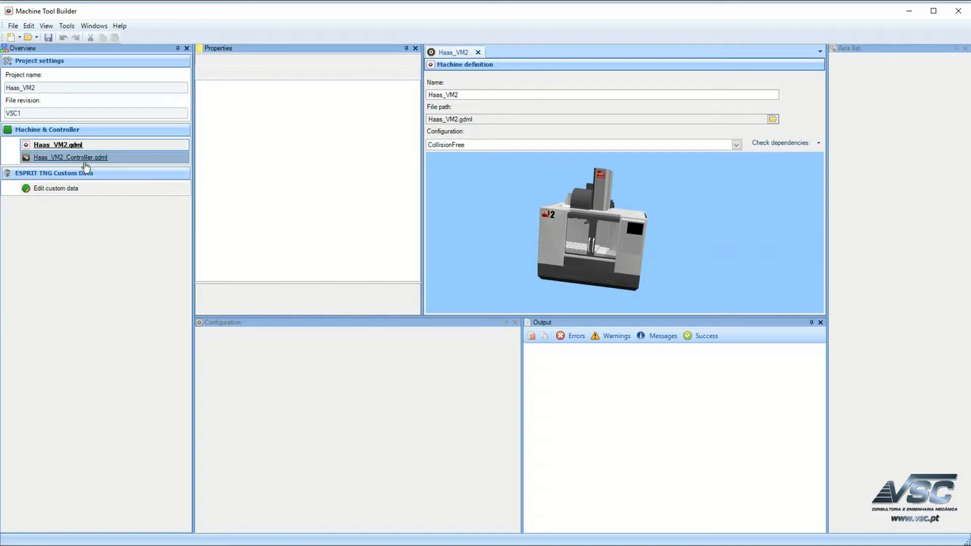
Set the Haas_VM2 controller channel's Rapid motion mode to ASYNCHRONOUS.
{"action": "left_click", "coordinate": [71, 157]}
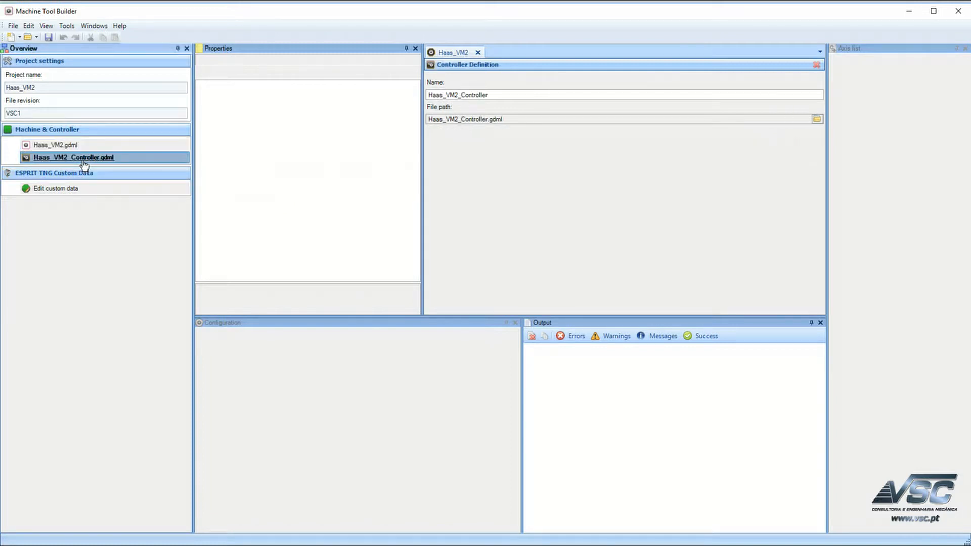
{"action": "mouse_move", "coordinate": [106, 209]}
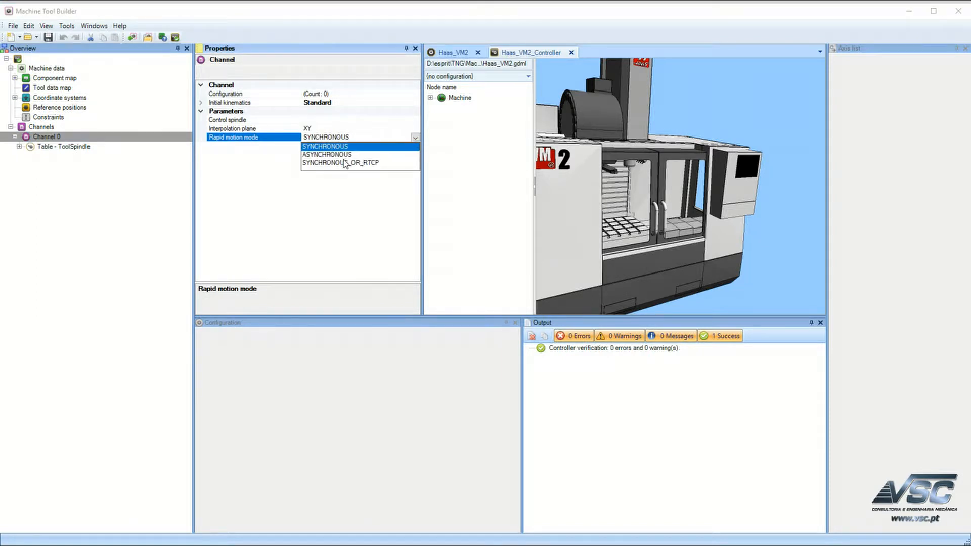
{"action": "left_click", "coordinate": [327, 154]}
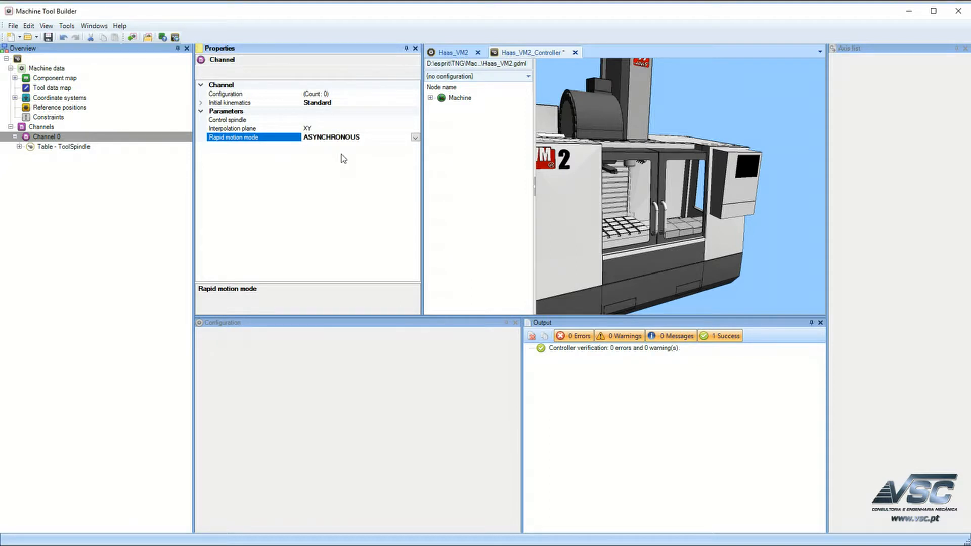
{"action": "mouse_move", "coordinate": [327, 198]}
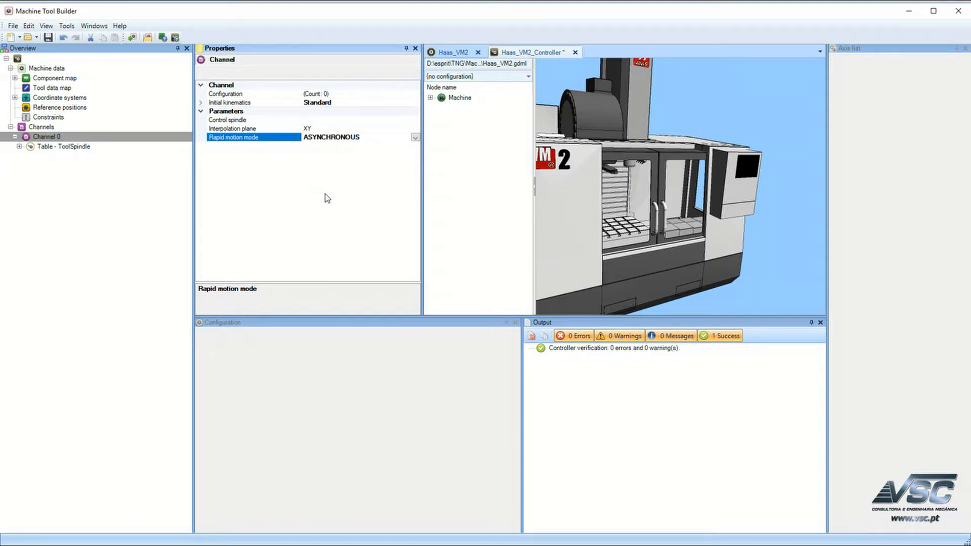
{"action": "mouse_move", "coordinate": [200, 129]}
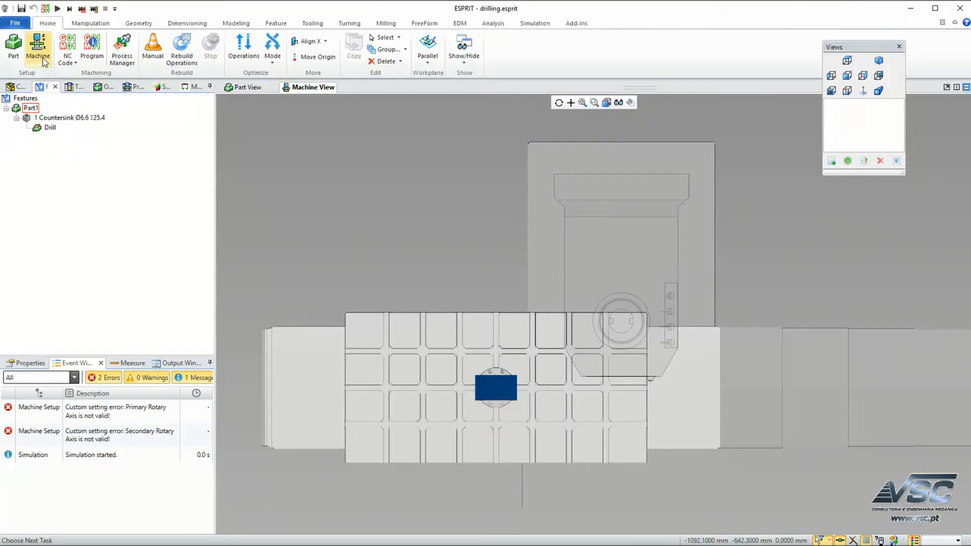
Review the Haas_VM2 machine setup's Haas and General machining settings.
{"action": "left_click", "coordinate": [38, 48]}
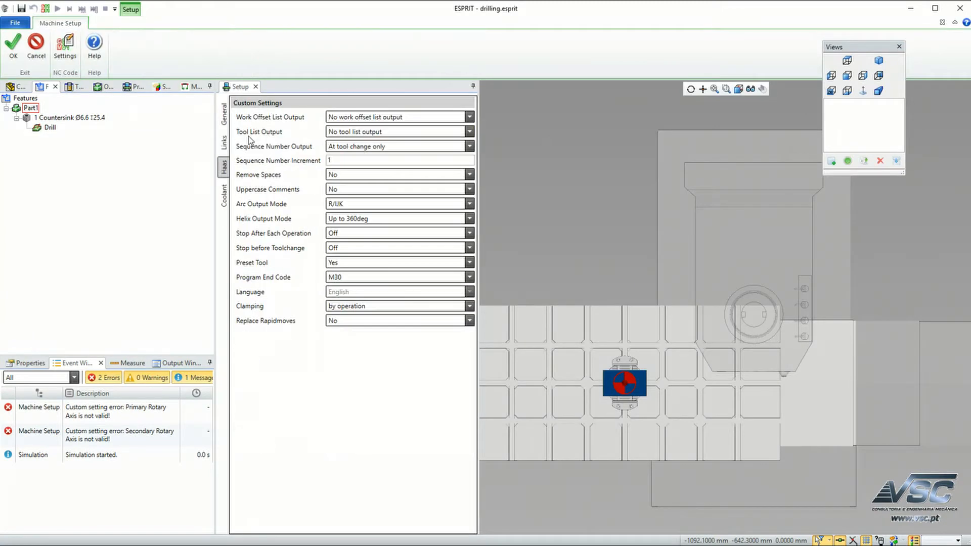
{"action": "left_click", "coordinate": [223, 111]}
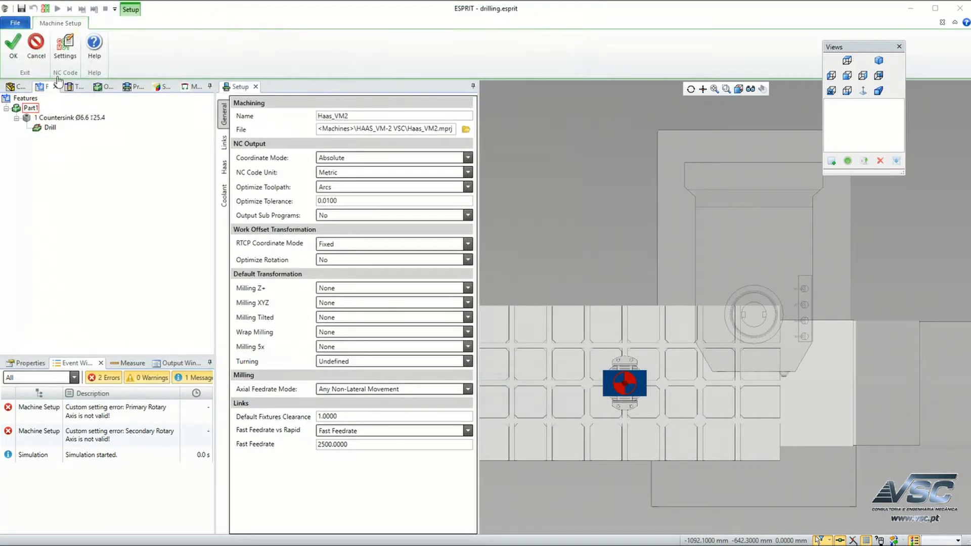
{"action": "left_click", "coordinate": [13, 42]}
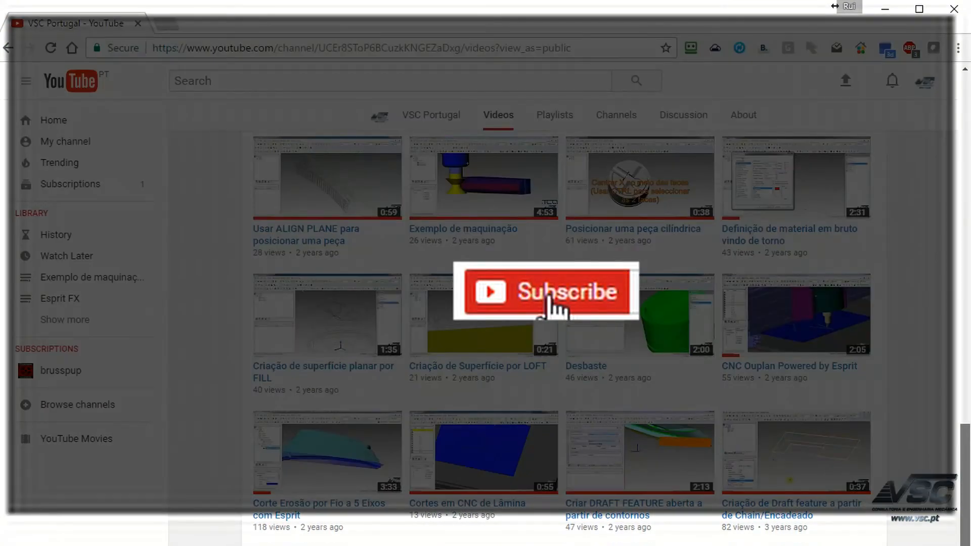
Scroll the VSC Portugal channel's Videos page up to its banner and uploads grid.
{"action": "left_click", "coordinate": [545, 293]}
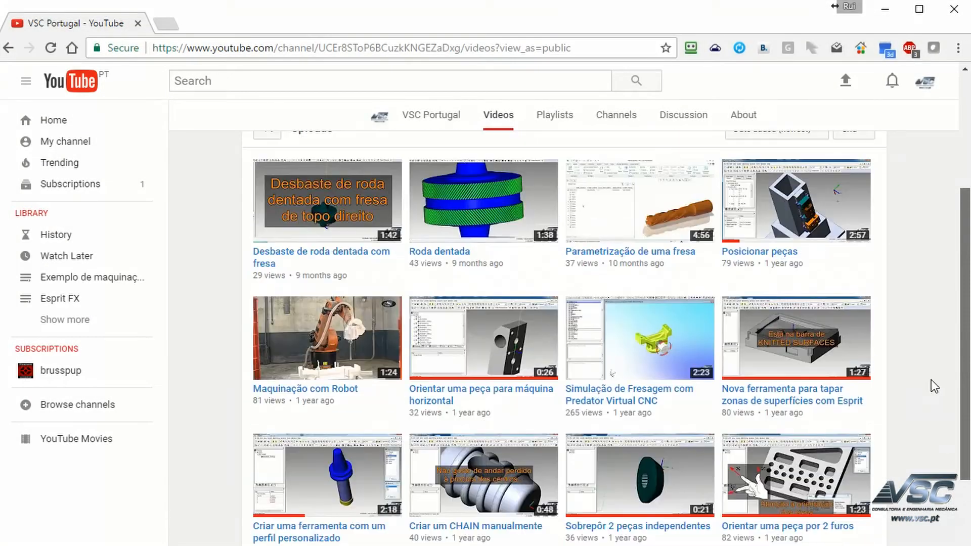
{"action": "scroll", "scroll_direction": "up", "scroll_amount": 3}
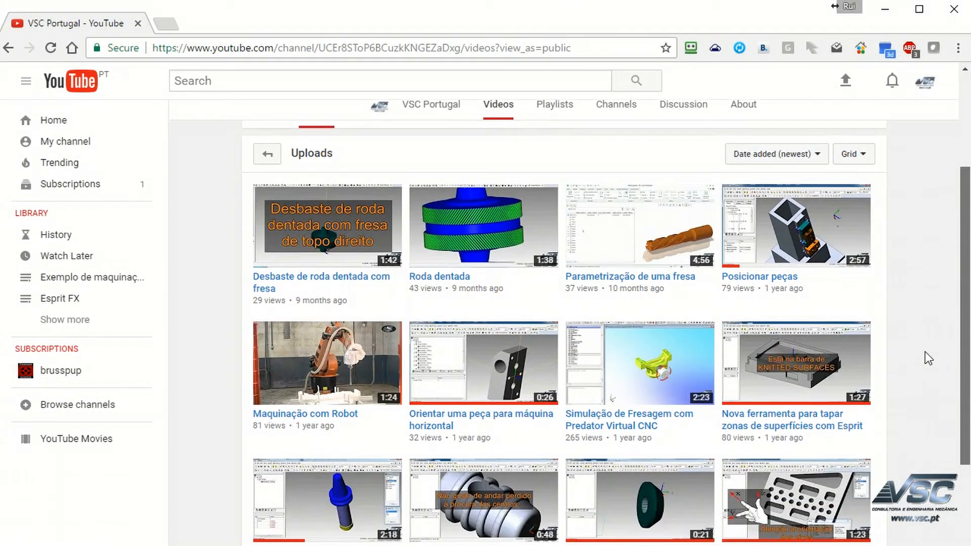
{"action": "scroll", "scroll_direction": "up", "scroll_amount": 3}
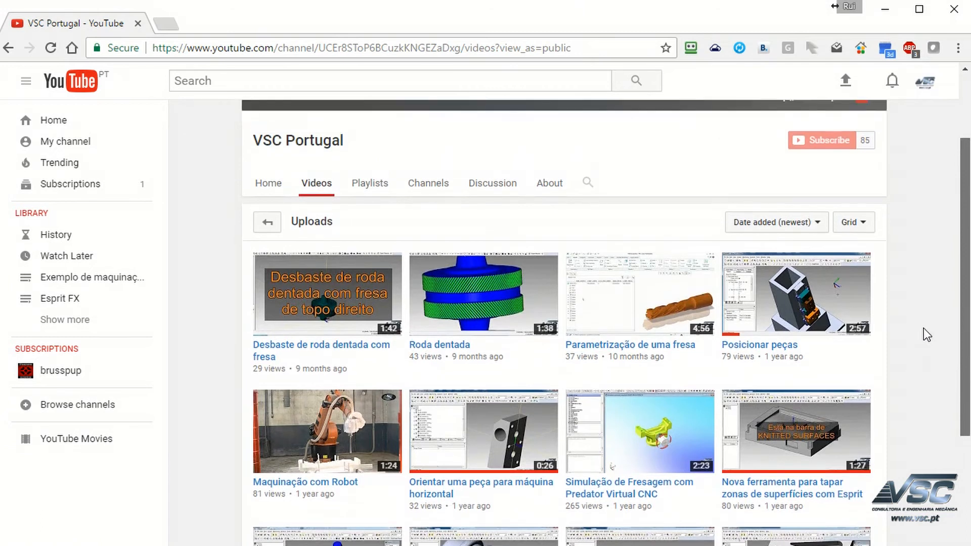
{"action": "scroll", "scroll_direction": "up", "scroll_amount": 3}
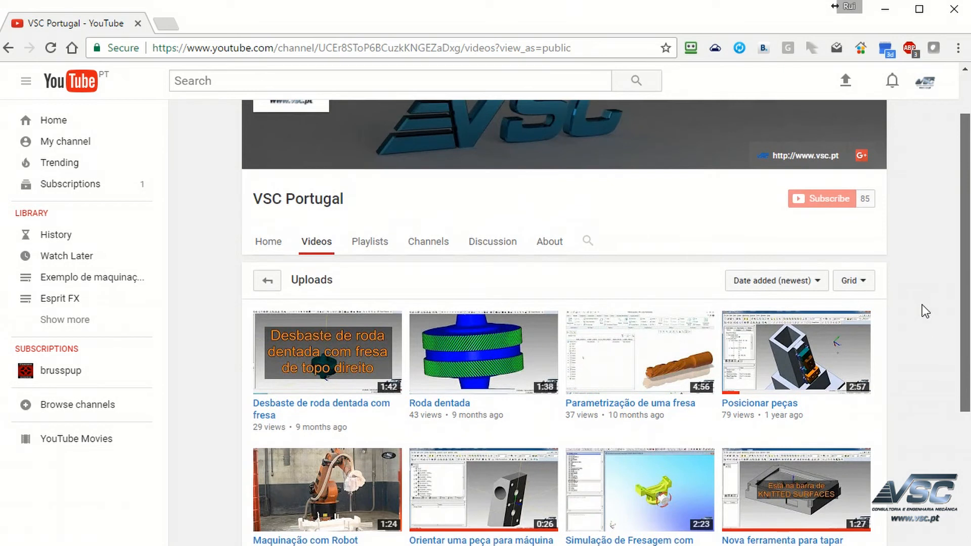
{"action": "scroll", "scroll_direction": "down", "scroll_amount": 3}
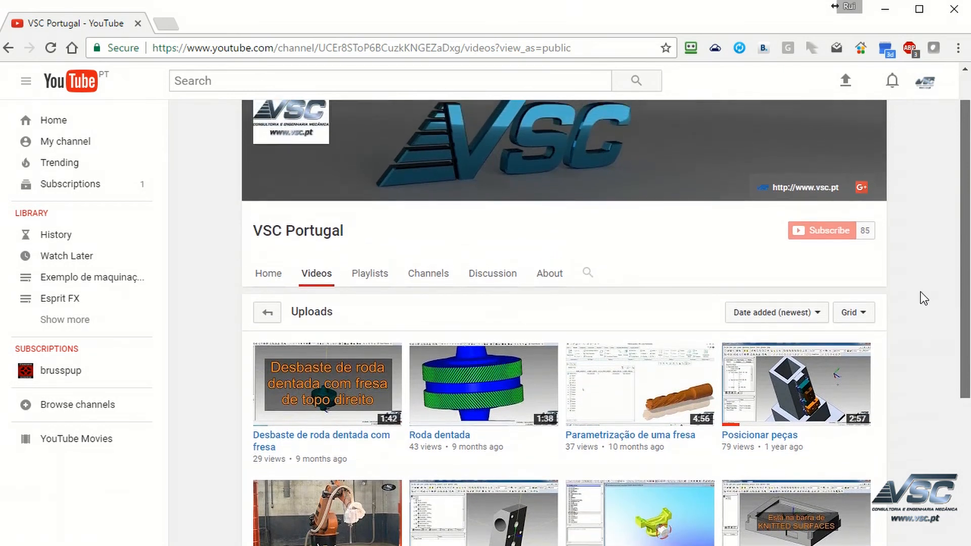
{"action": "scroll", "scroll_direction": "down", "scroll_amount": 3}
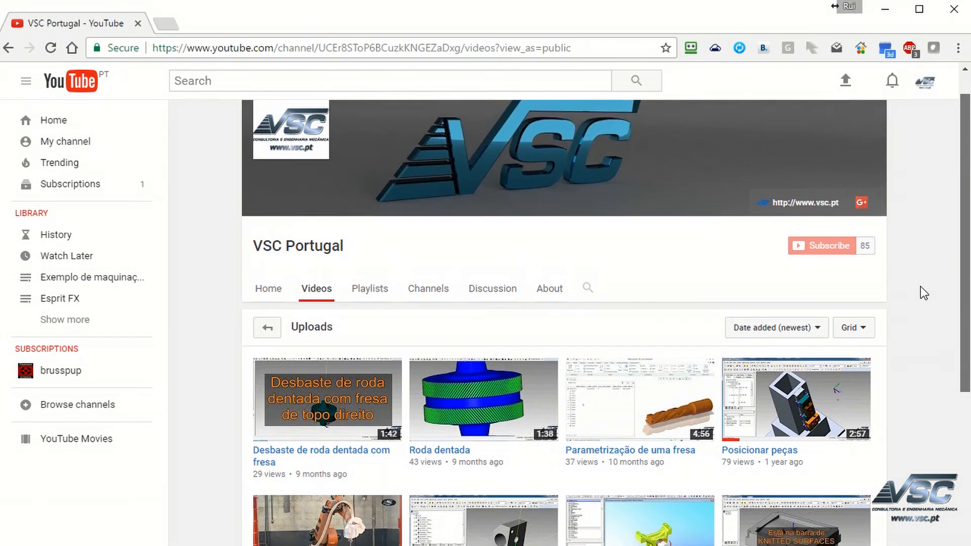